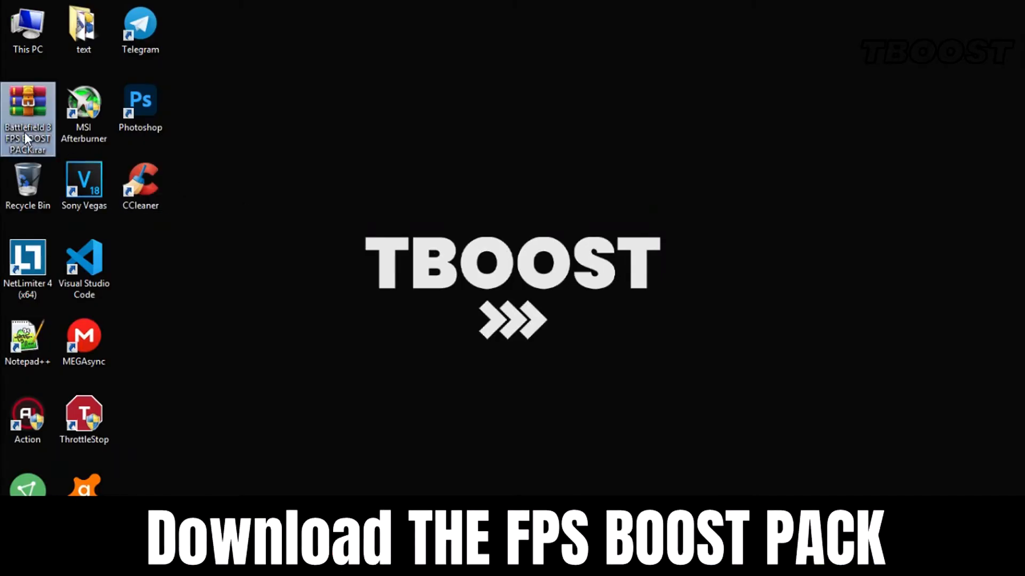
Extract the Battlefield 3 FPS BOOST PACK archive and copy PROF_SAVE_profile from its Config File folder.
right_click(28, 117)
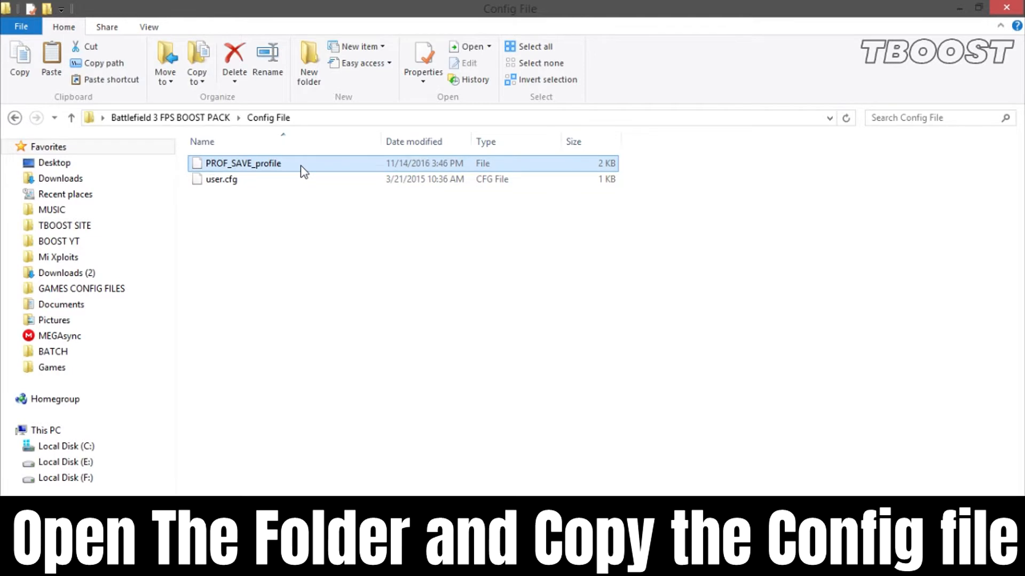
right_click(243, 162)
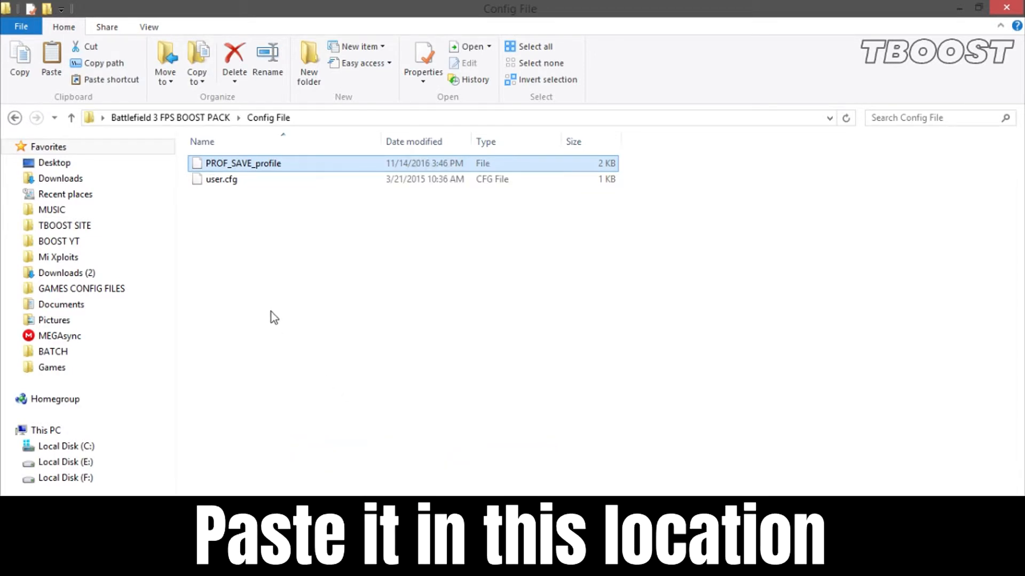
Paste PROF_SAVE_profile into Documents\Battlefield 3\settings and mark it Read-only.
left_click(61, 304)
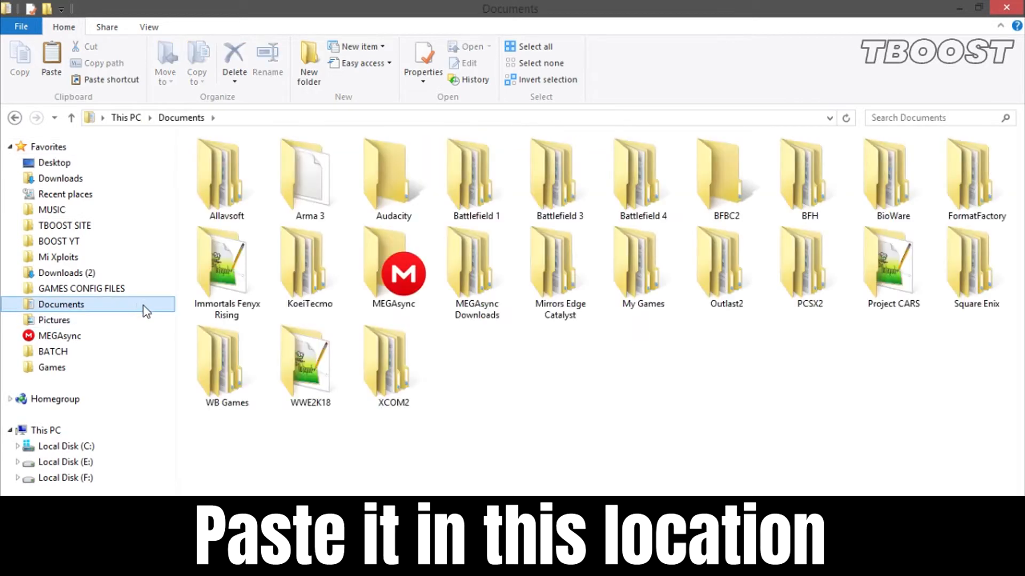
double_click(558, 173)
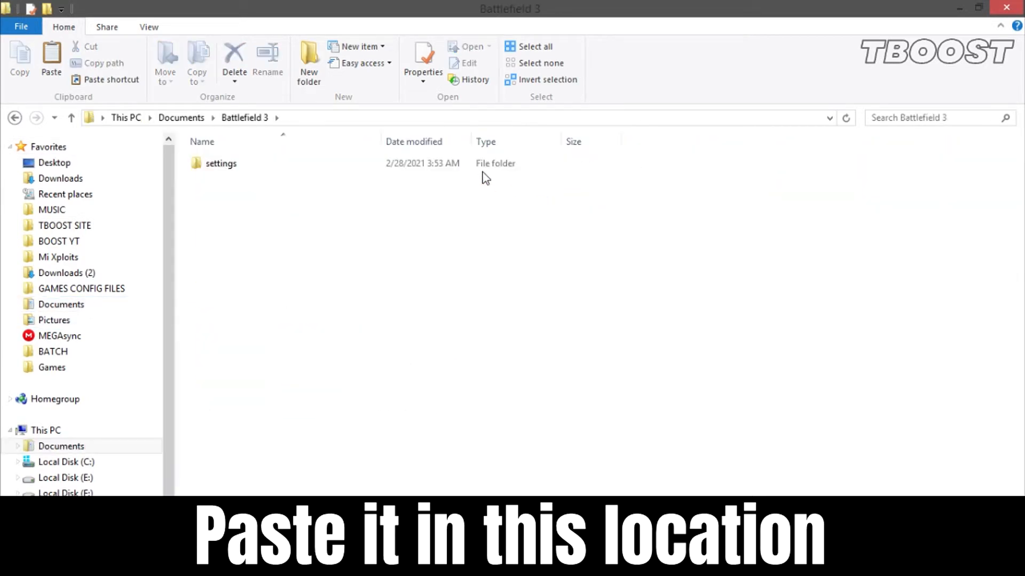
right_click(480, 222)
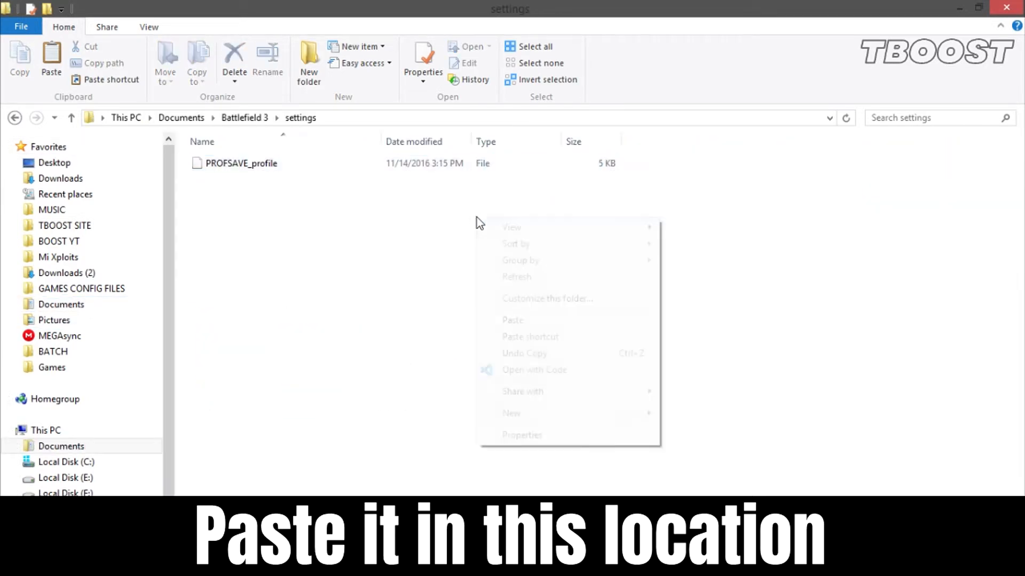
left_click(513, 319)
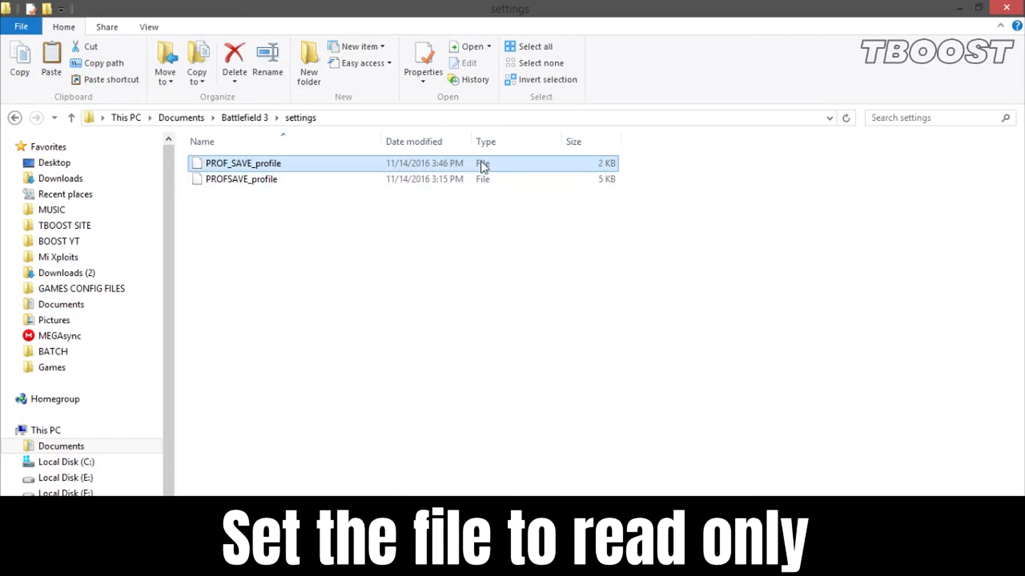
left_click(423, 58)
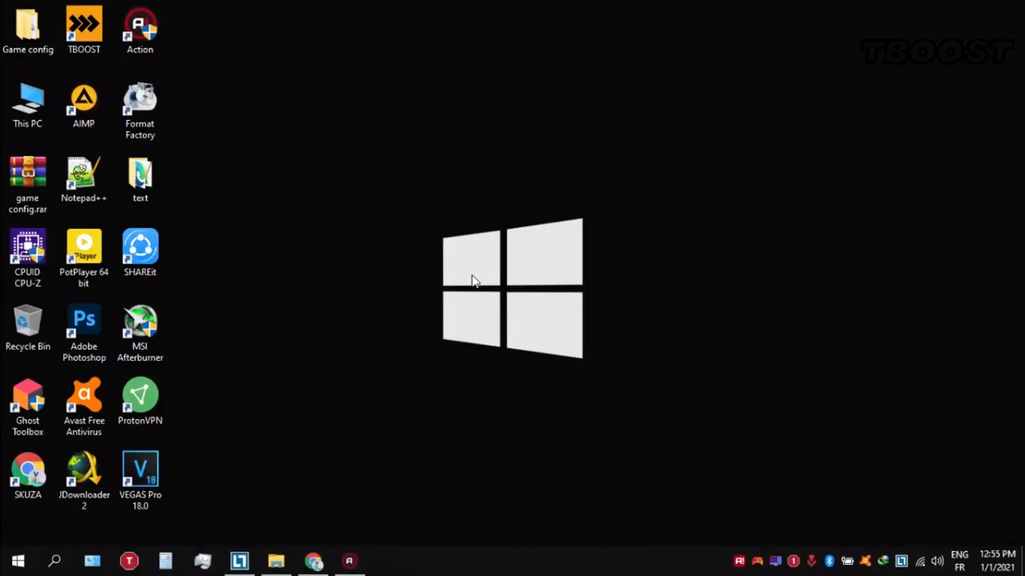
Open Ultimate Perofrmance Command.txt from Game config\Optimizations to view its powercfg line.
left_click(28, 30)
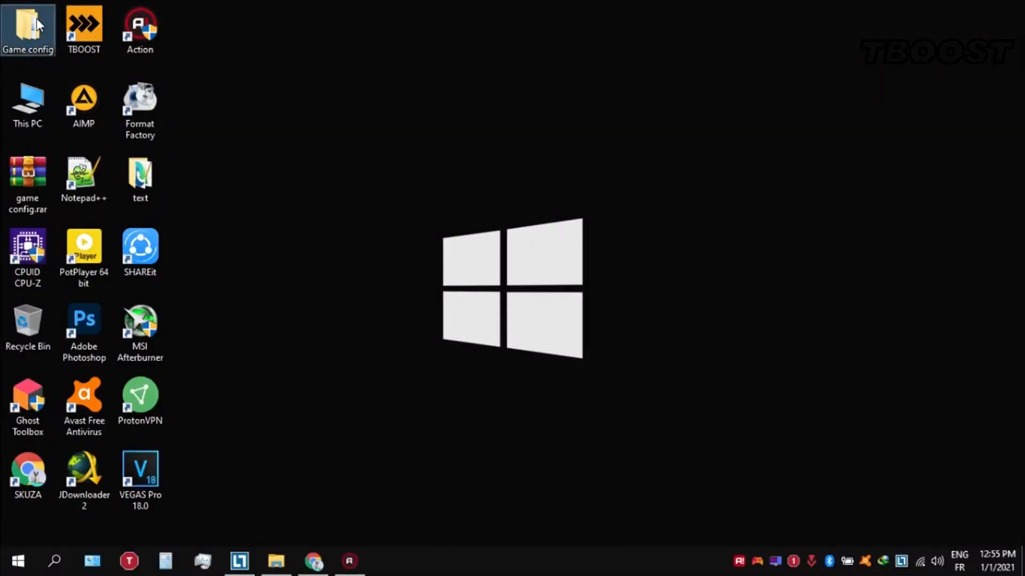
double_click(28, 26)
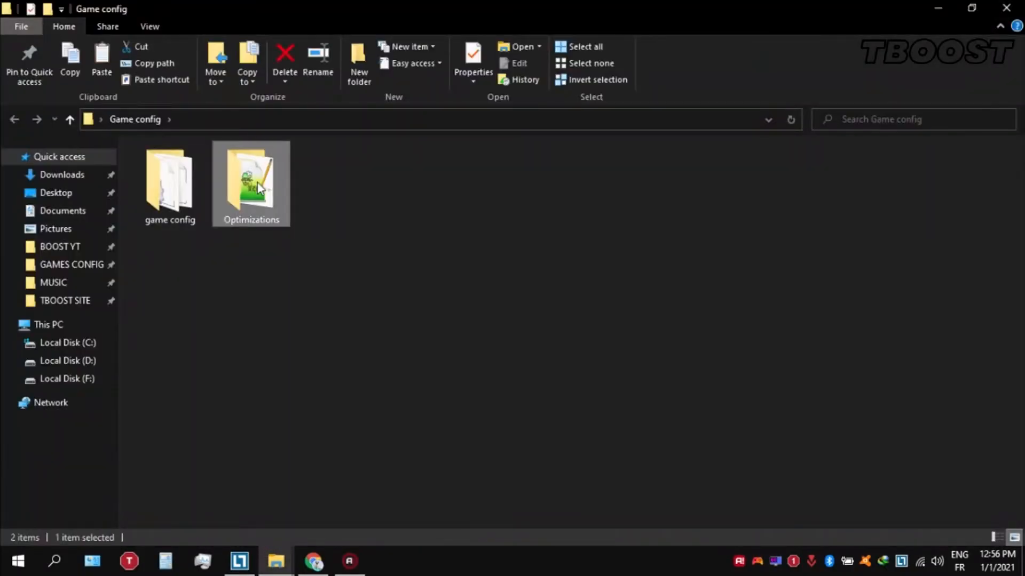
double_click(251, 183)
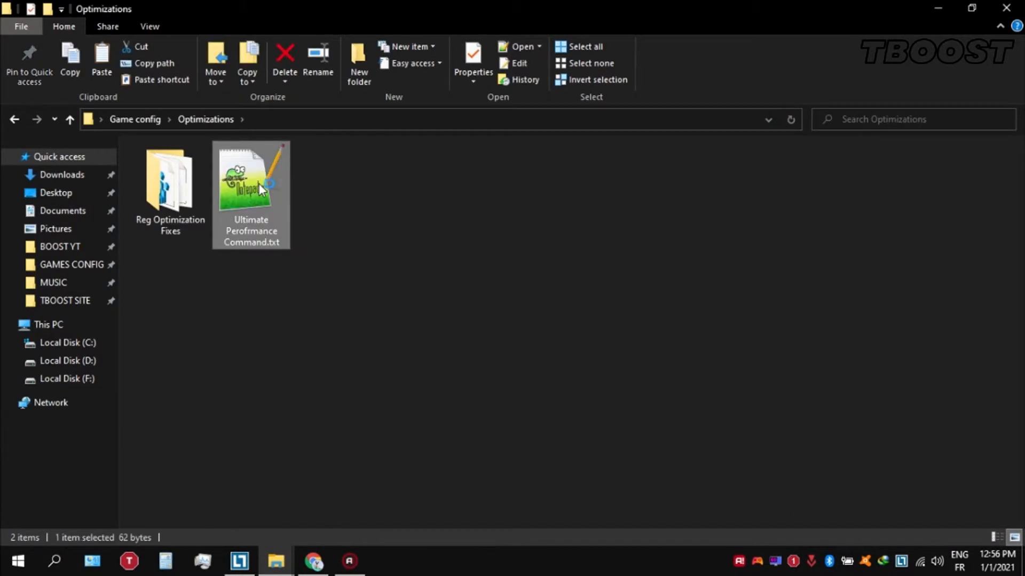
double_click(250, 179)
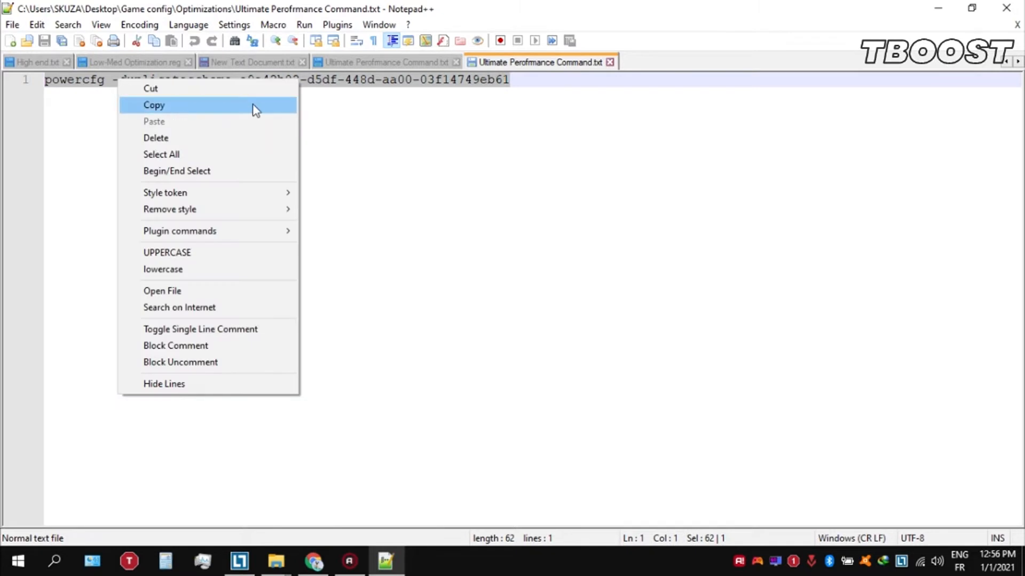
Copy the powercfg duplicatescheme command and run it in an administrator Command Prompt.
left_click(14, 560)
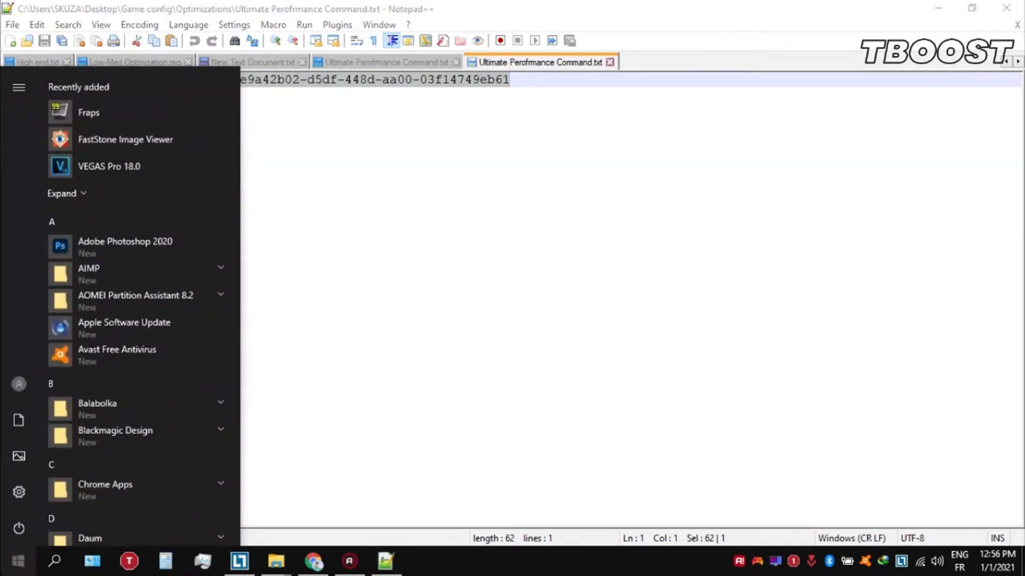
type("cmd")
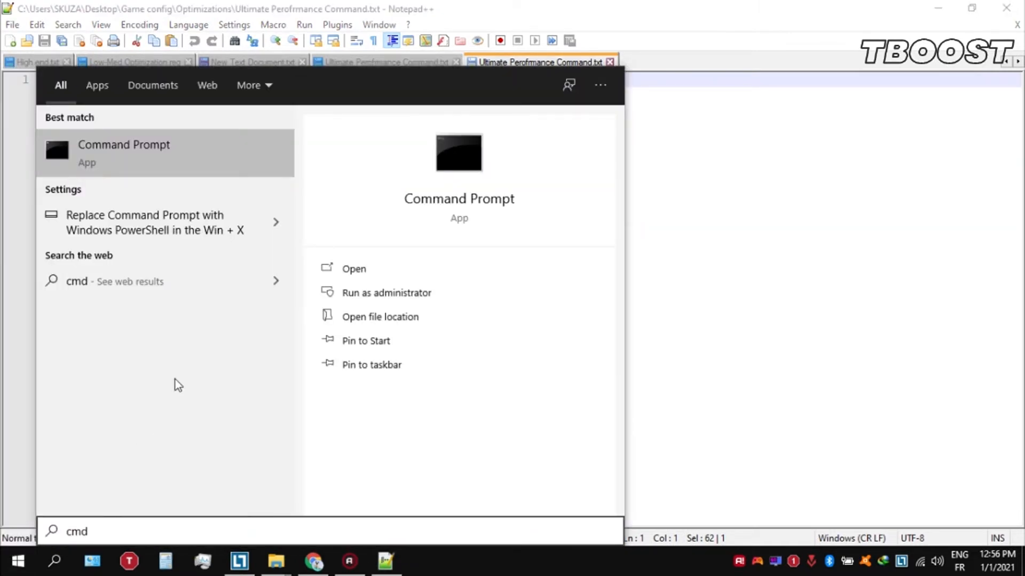
right_click(124, 150)
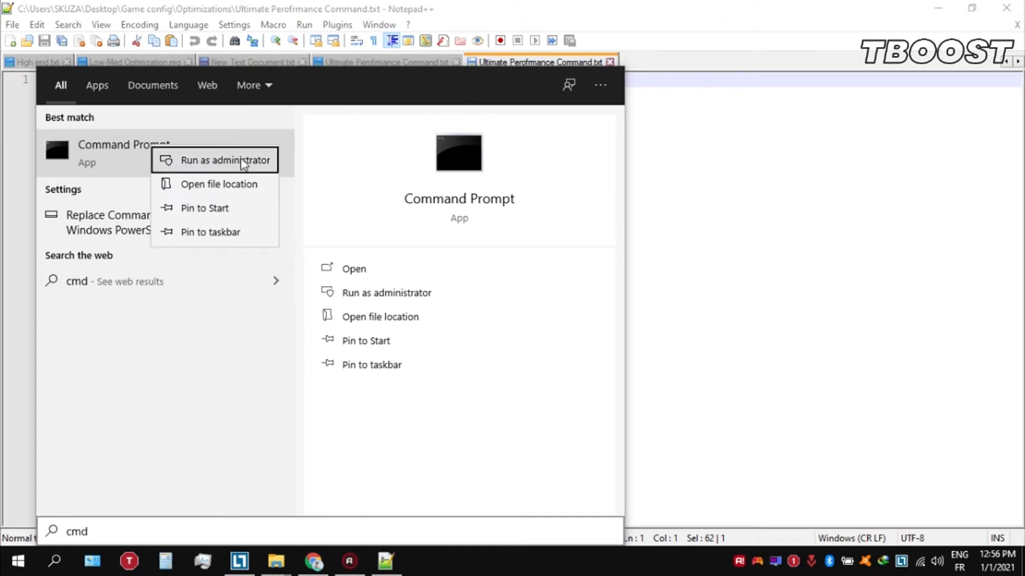
left_click(224, 160)
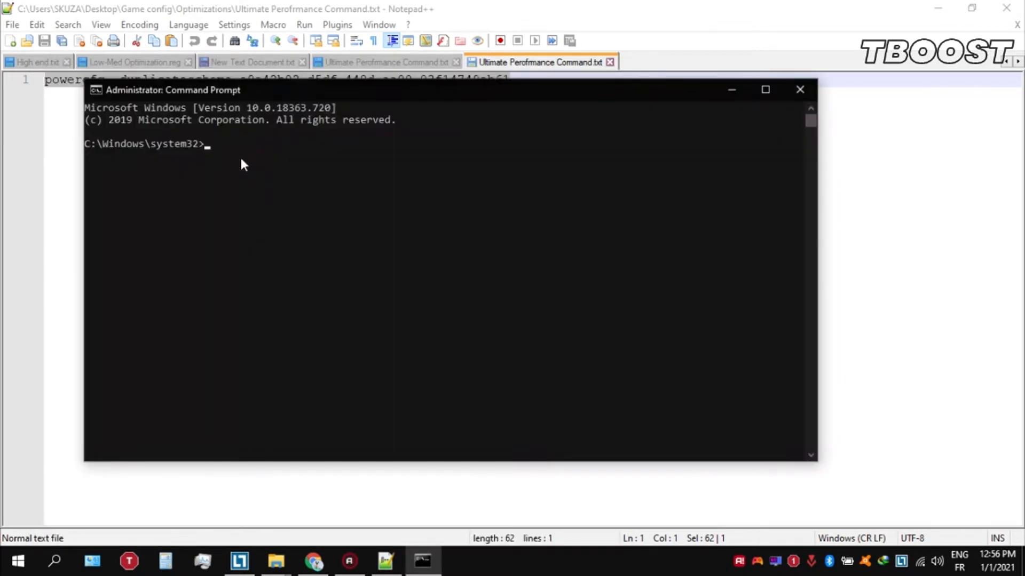
right_click(172, 90)
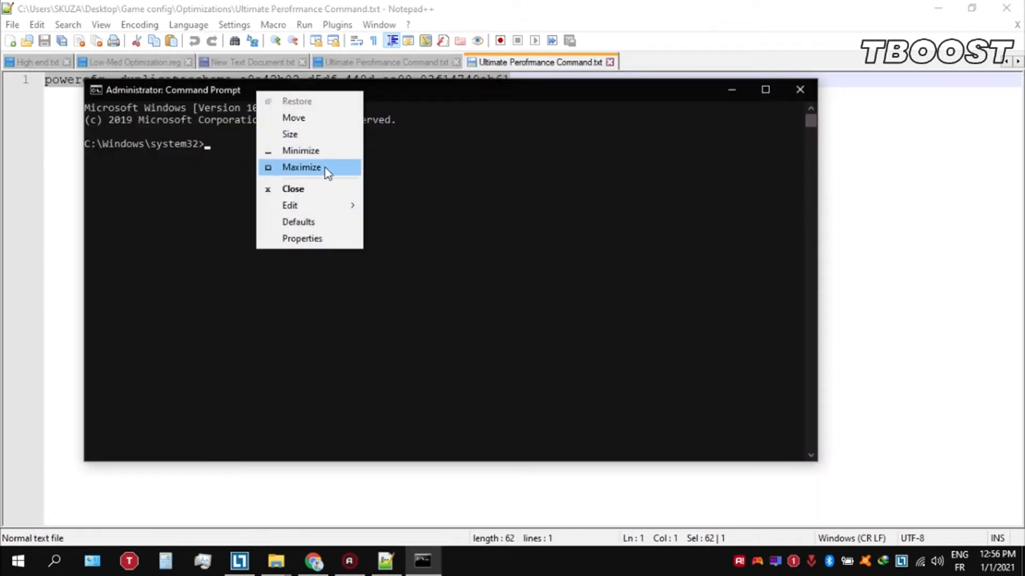
left_click(395, 238)
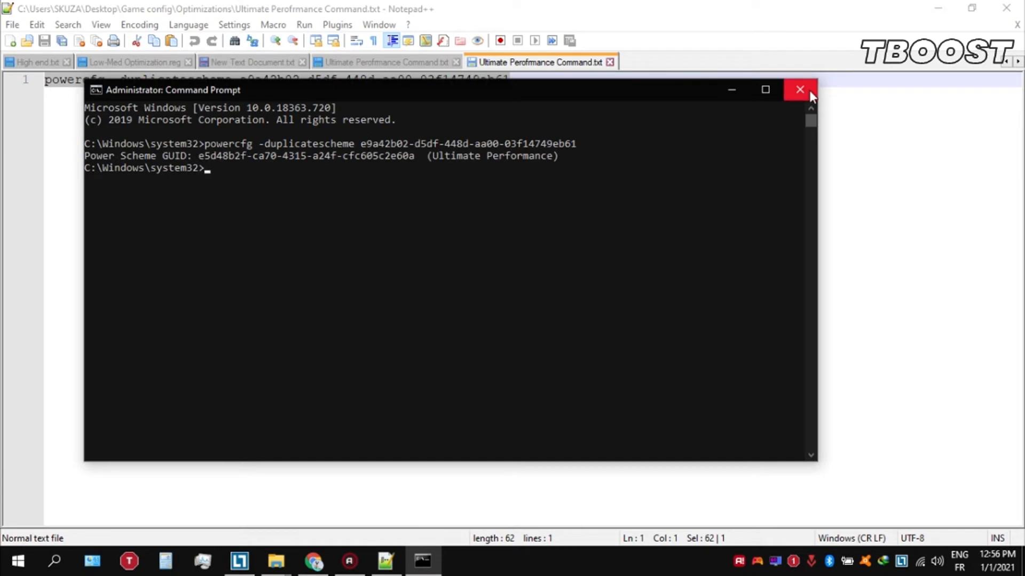
Close the console and select Ultimate Performance as the active plan in Power Options.
left_click(800, 89)
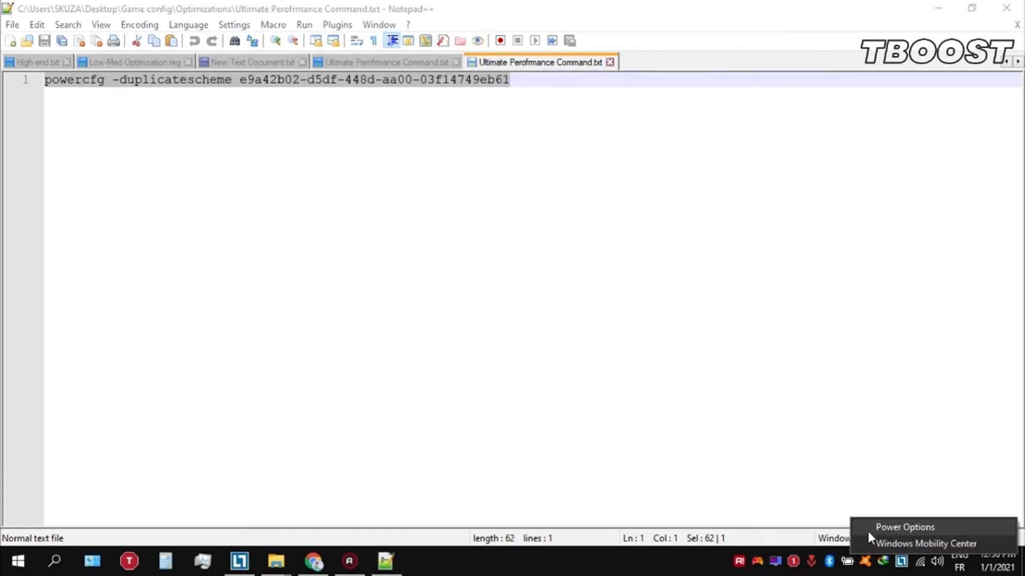
left_click(904, 526)
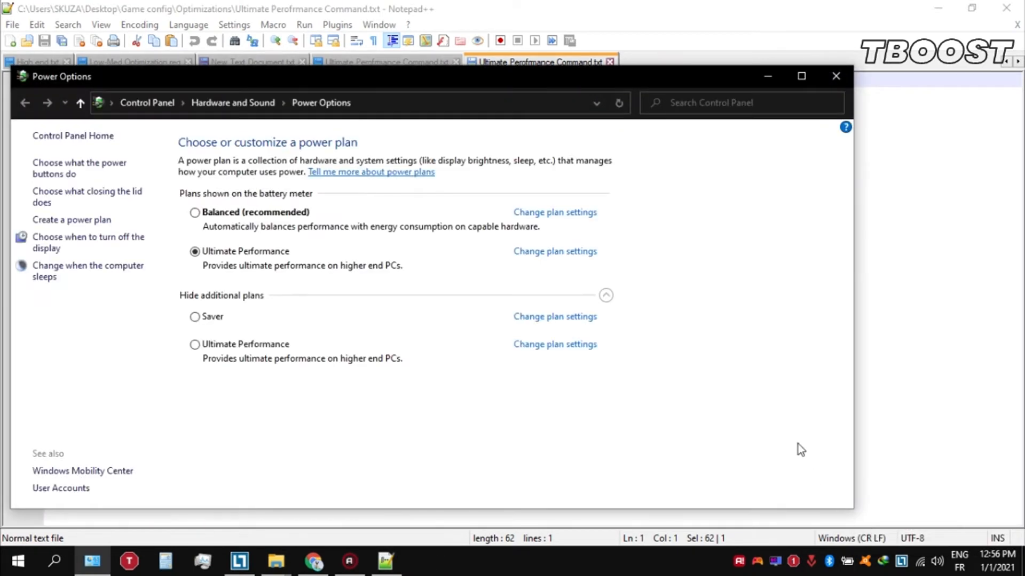
left_click(194, 344)
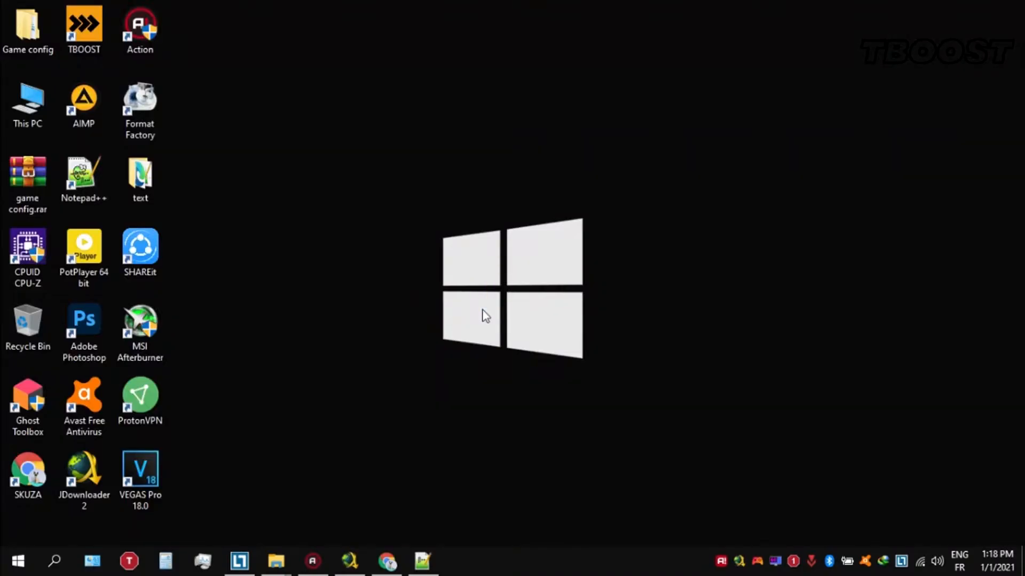
Merge Disable DVR 1.reg and Low-Med Optimization.reg from Reg Optimization Fixes, confirming each prompt.
left_click(28, 29)
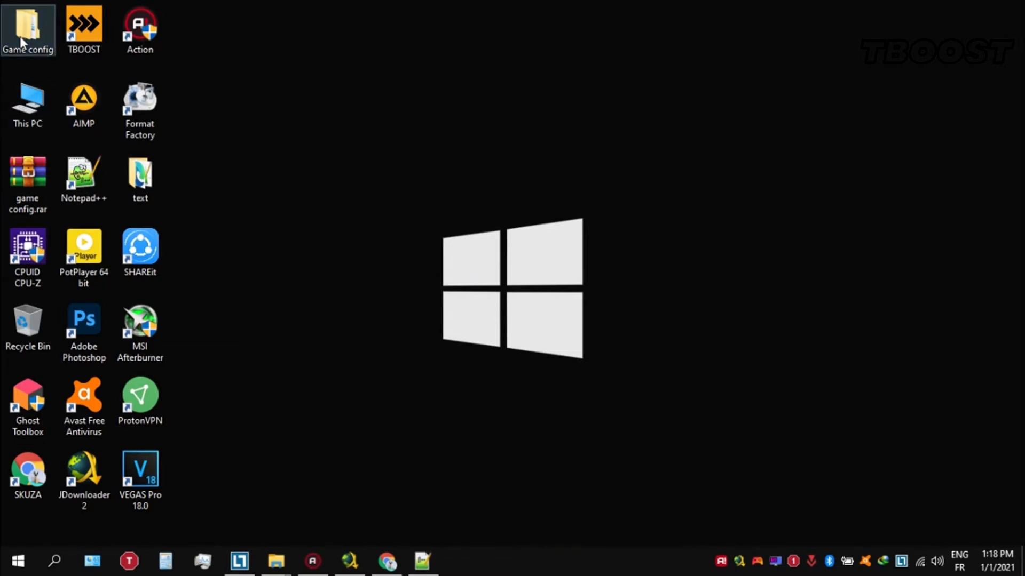
double_click(28, 30)
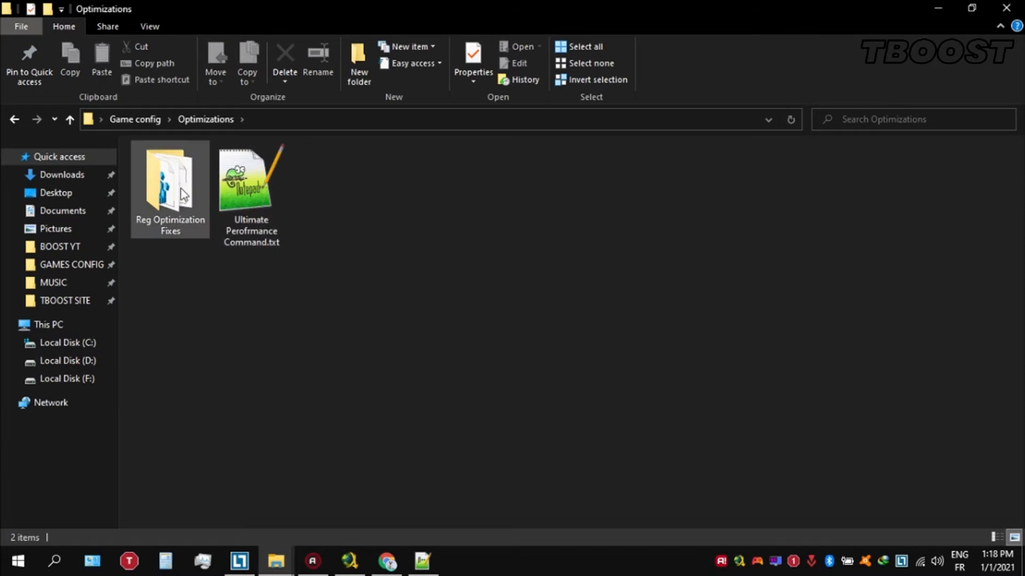
double_click(170, 179)
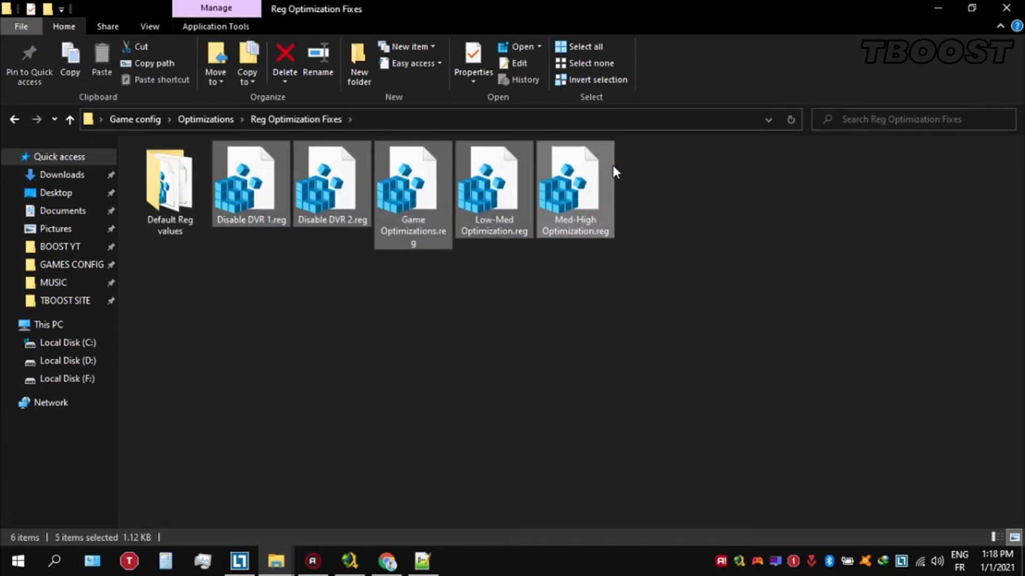
double_click(249, 176)
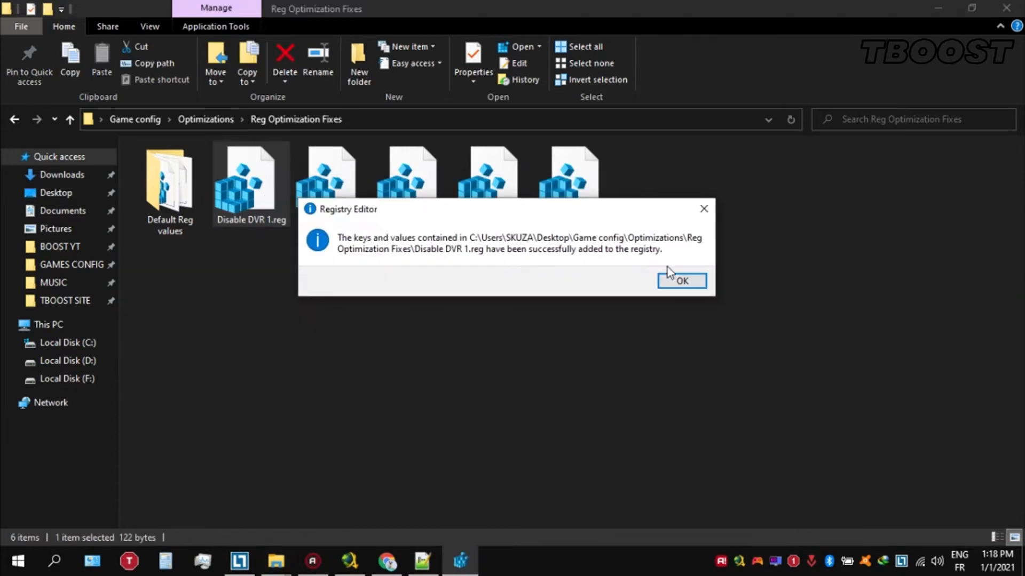
left_click(682, 281)
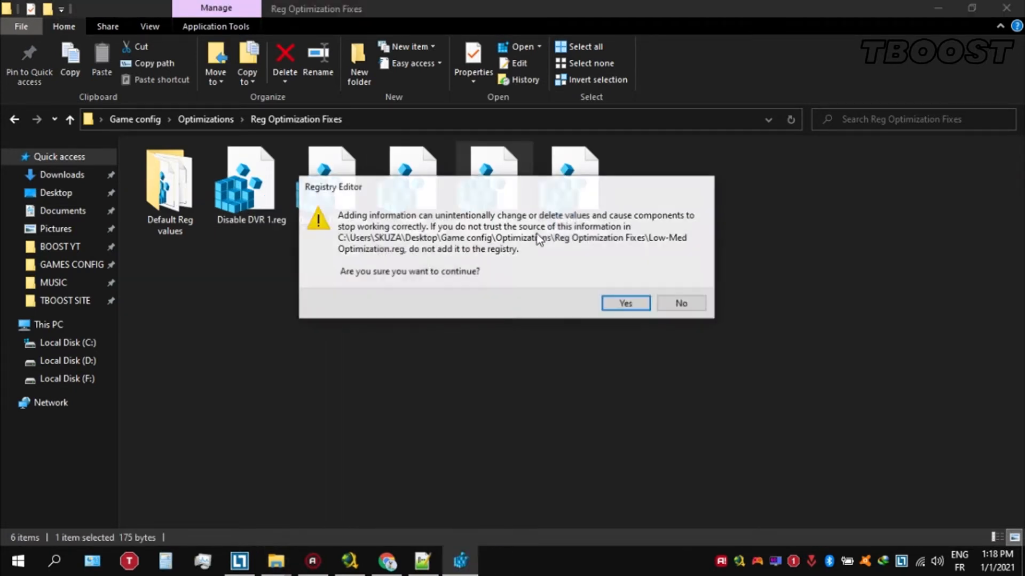
left_click(624, 303)
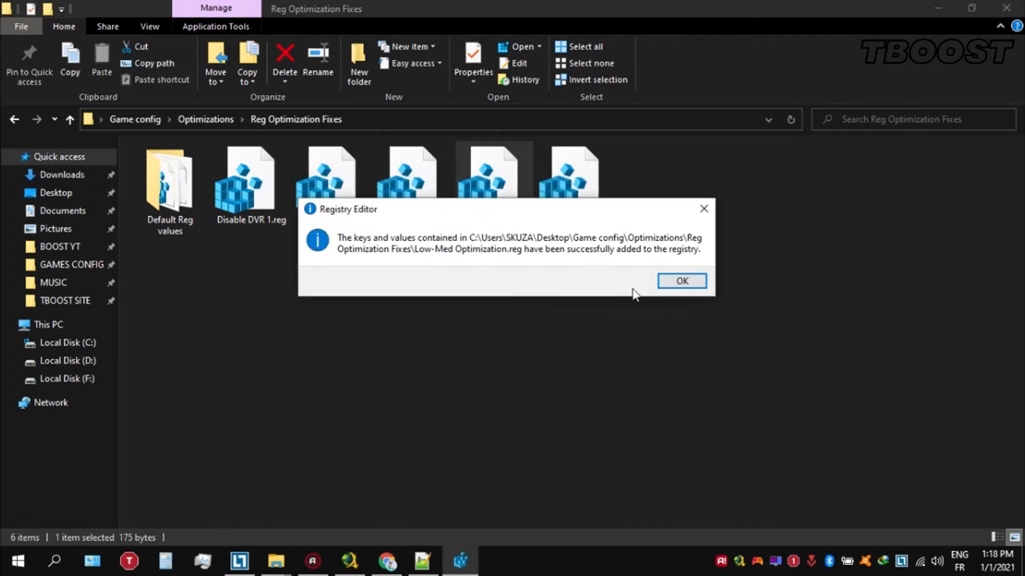
left_click(681, 281)
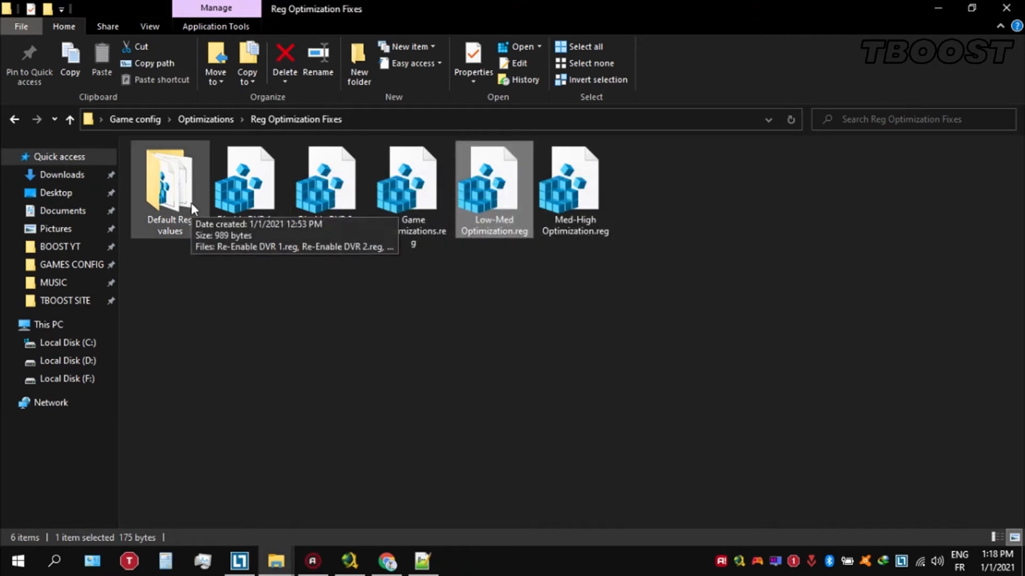
View the Default Reg values folder of Re-Enable files, then return to Reg Optimization Fixes.
double_click(170, 183)
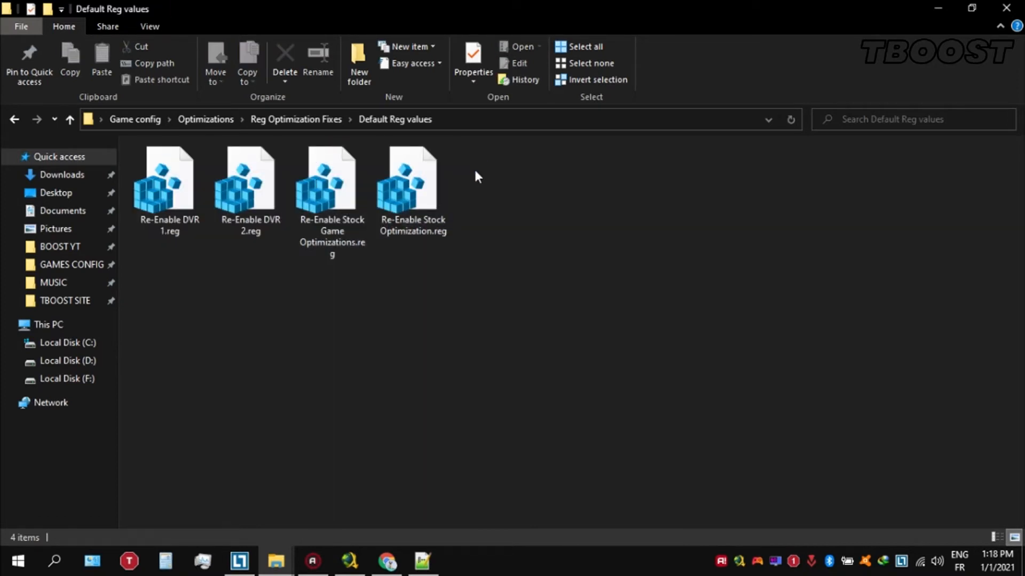
mouse_move(295, 120)
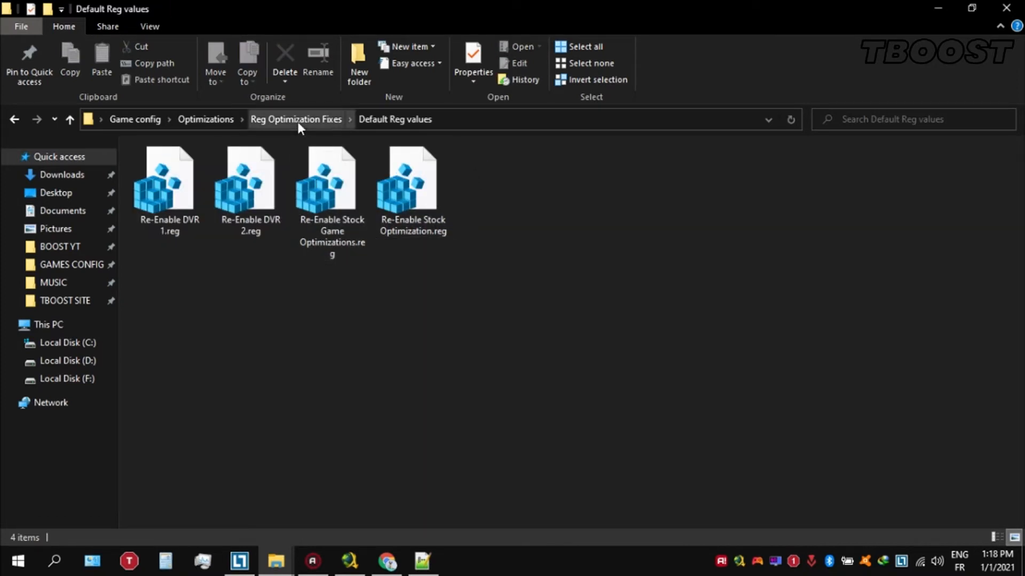
left_click(296, 118)
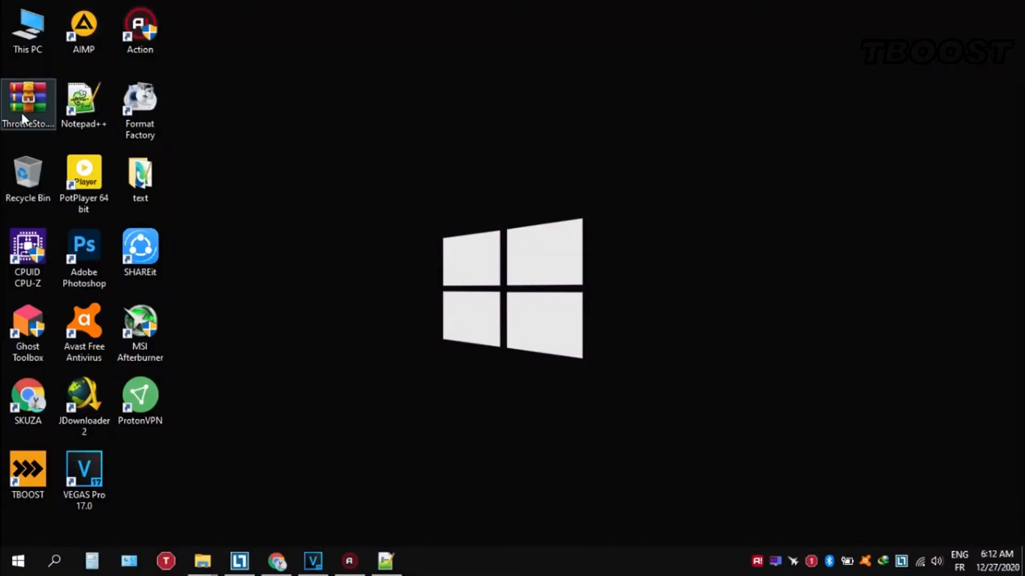
Extract ThrottleStop_8.70.6, launch ThrottleStop.exe and choose Performance profile 1.
right_click(28, 102)
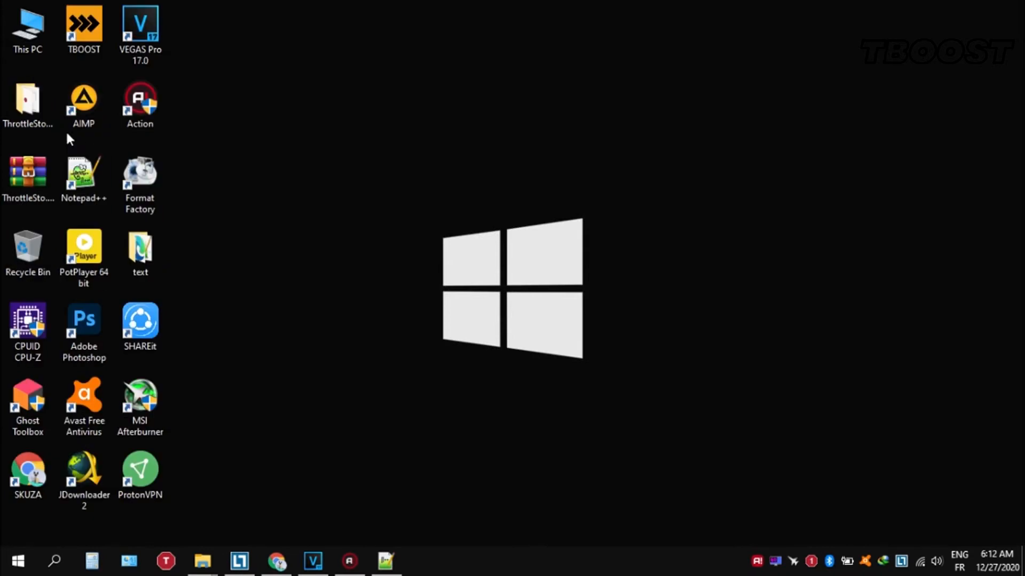
double_click(28, 105)
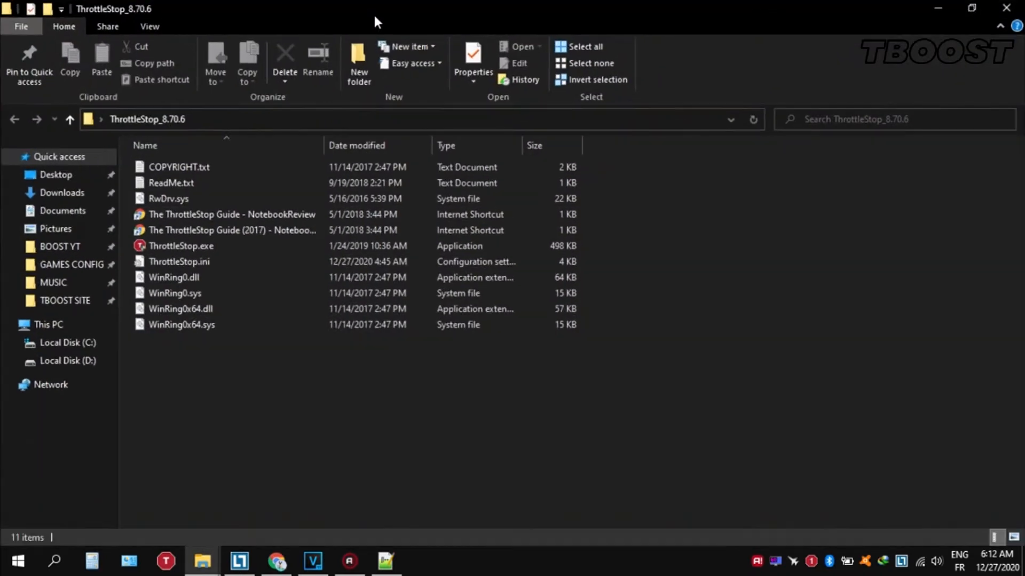
double_click(181, 245)
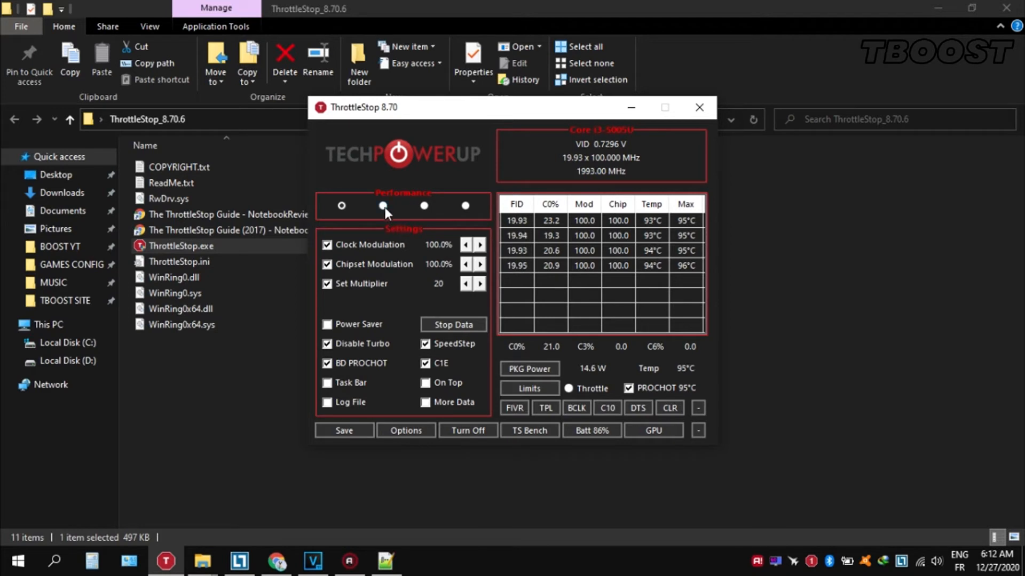
left_click(340, 206)
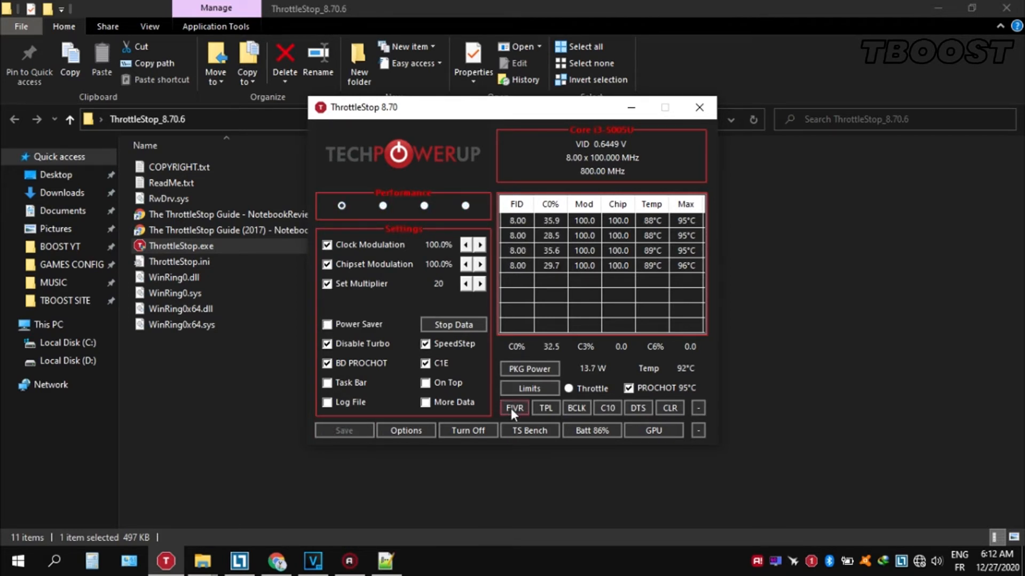
In FIVR, set CPU Core and Intel GPU offset voltages to -49.8 mV and apply.
left_click(513, 407)
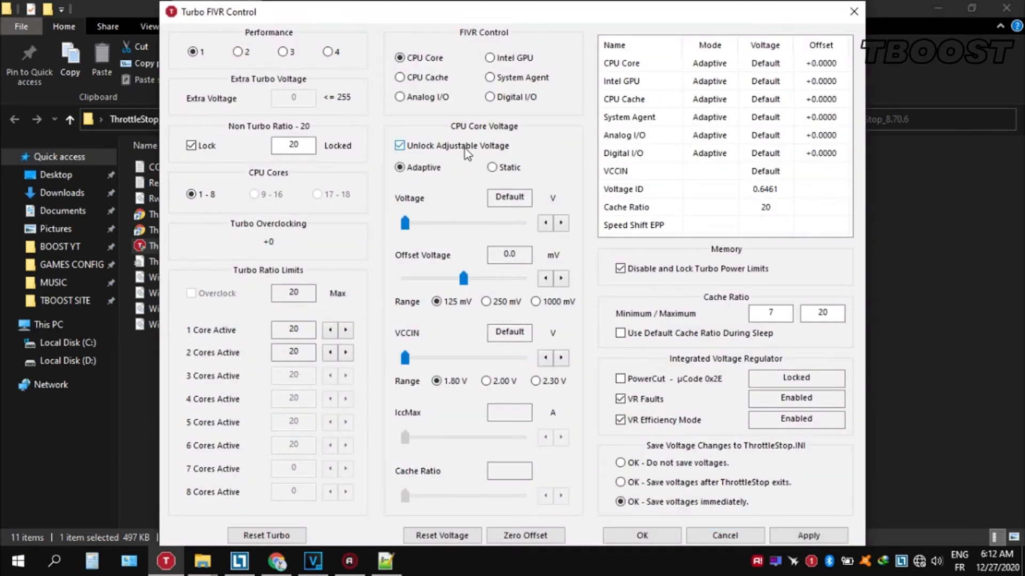
left_click_drag(464, 278, 438, 279)
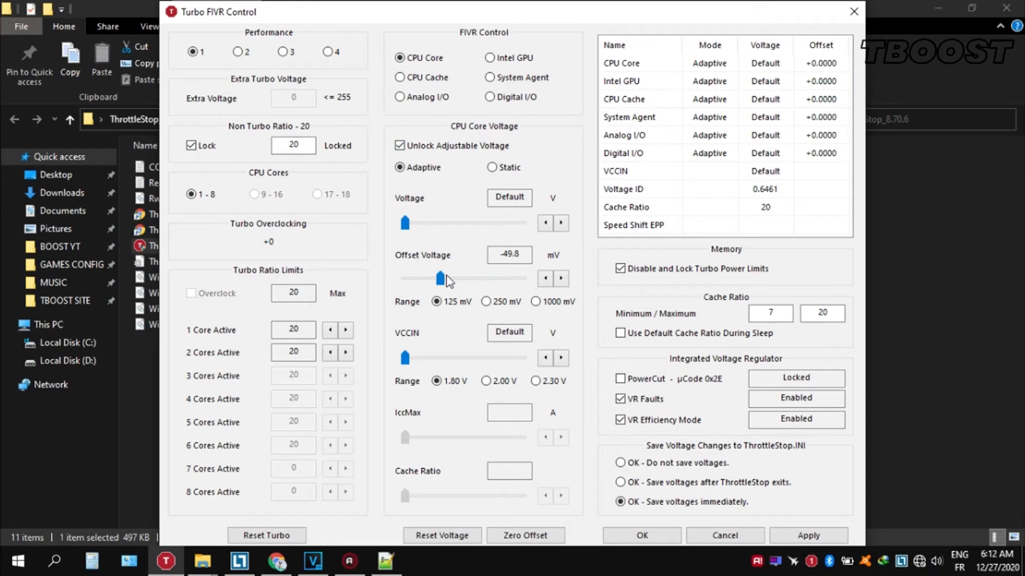
left_click(808, 534)
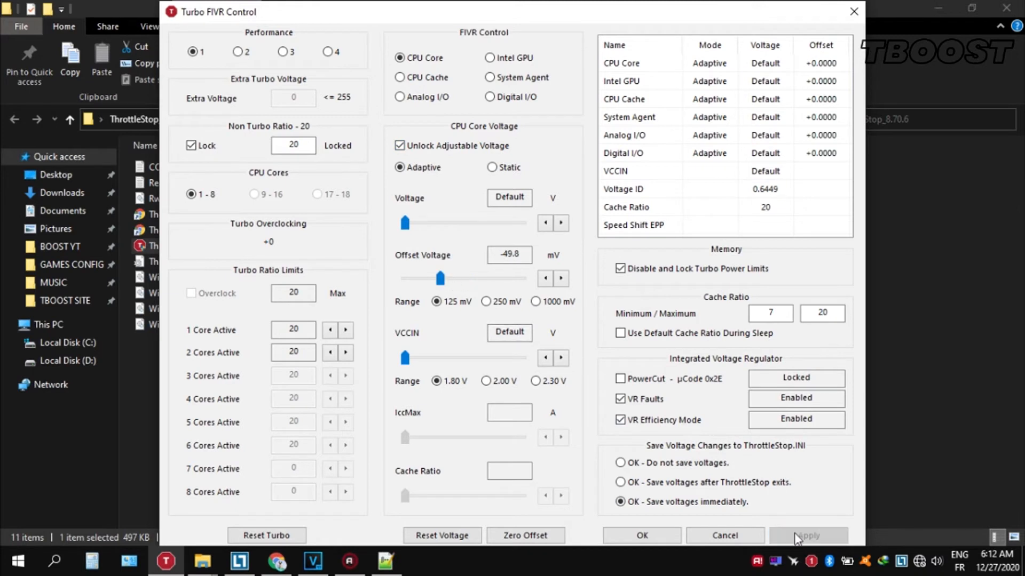
left_click(490, 58)
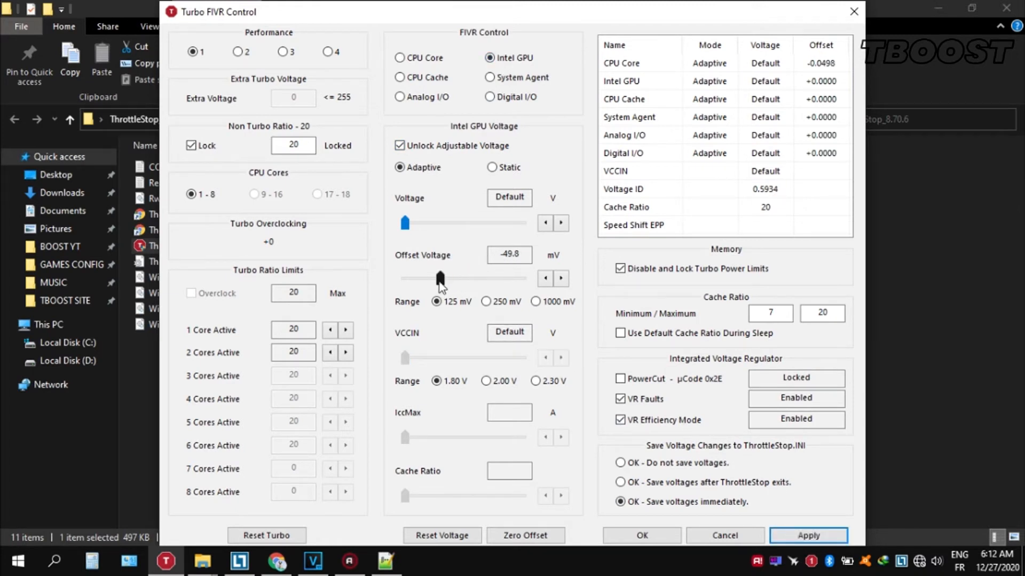
left_click_drag(439, 277, 425, 278)
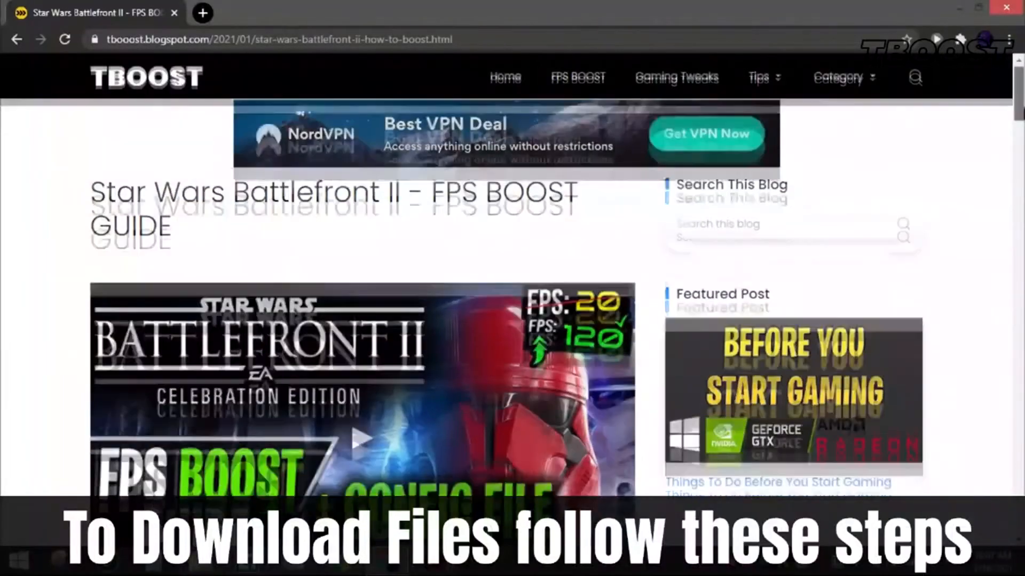
Choose Free Access with Ads, add the Swift Select extension, dismiss articles and continue to up-load.io.
scroll("down", 3)
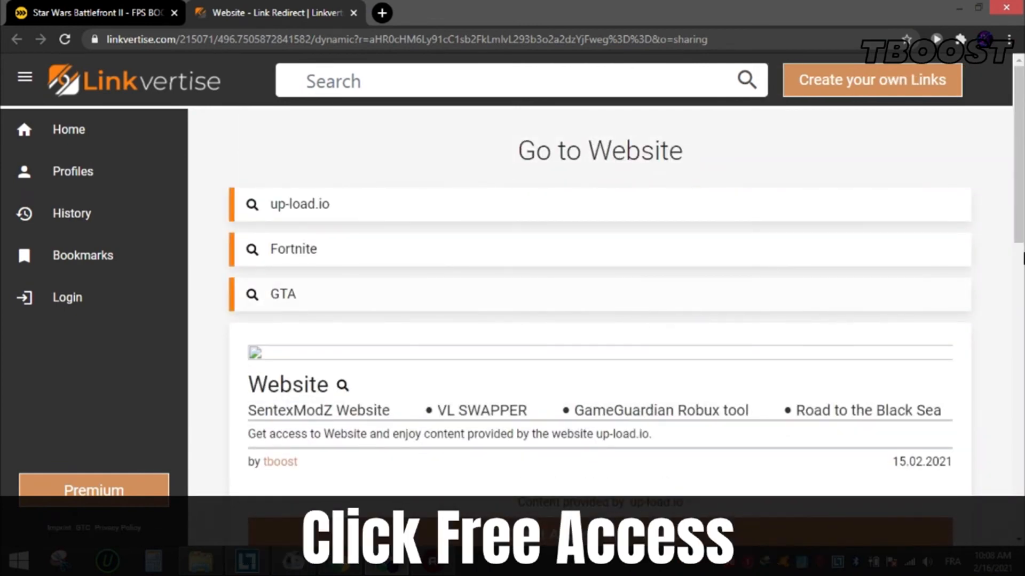
scroll("down", 3)
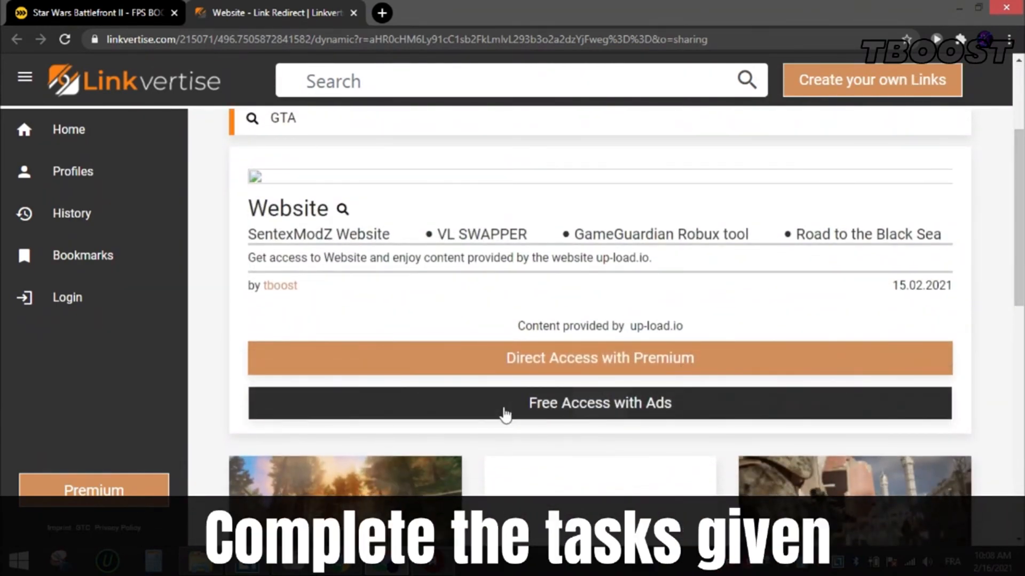
left_click(599, 402)
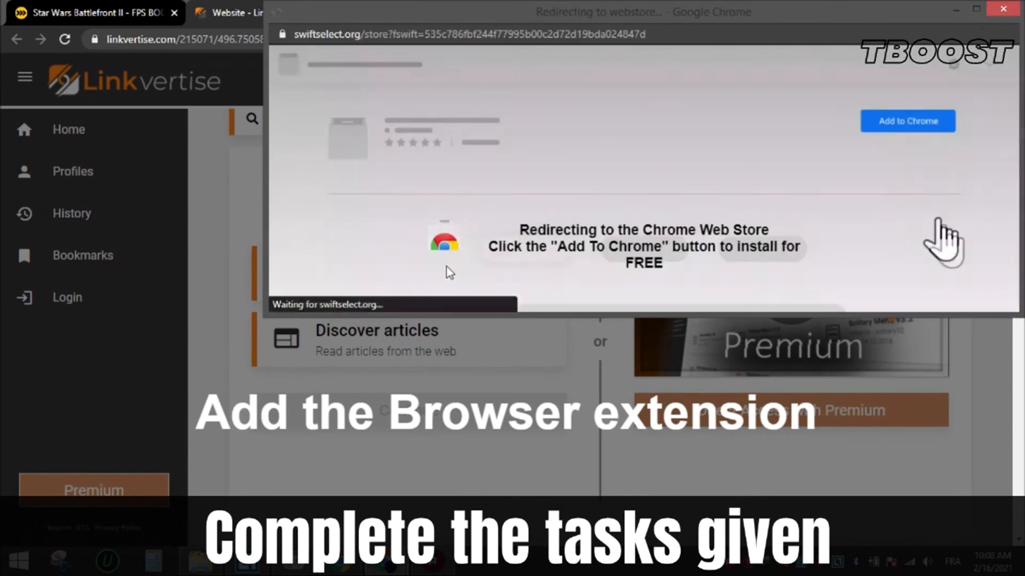
left_click(906, 120)
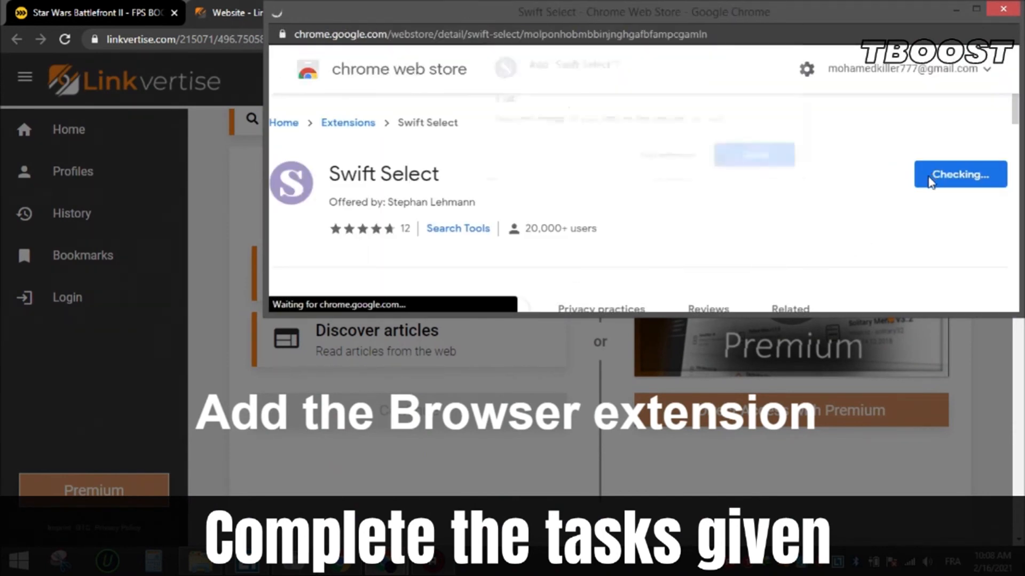
left_click(958, 174)
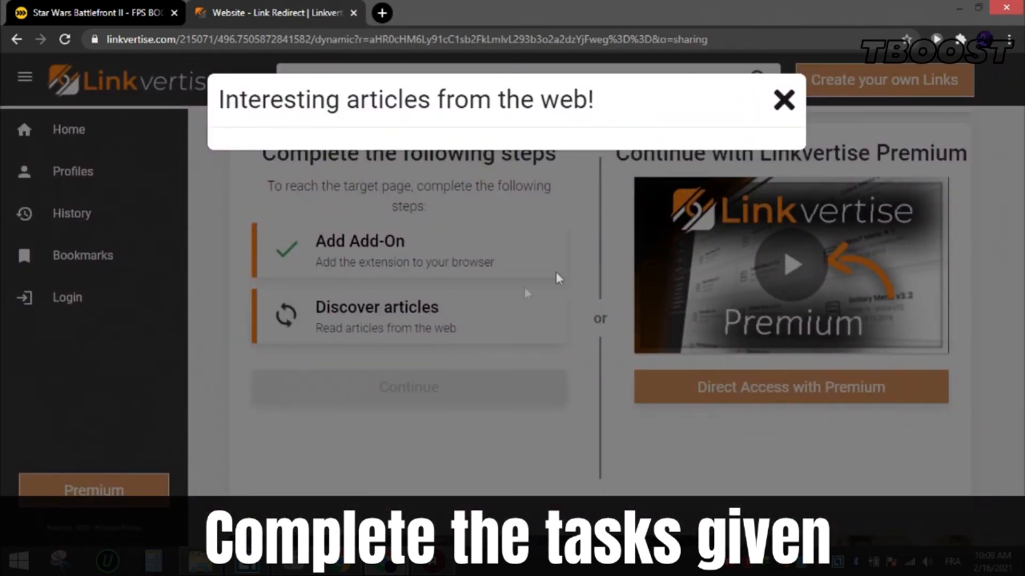
left_click(782, 100)
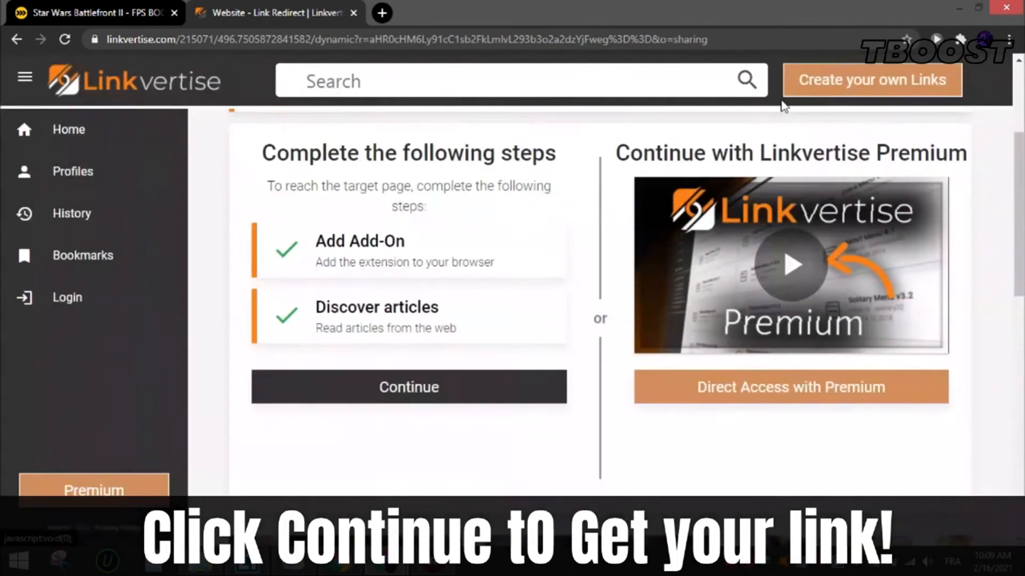
left_click(409, 387)
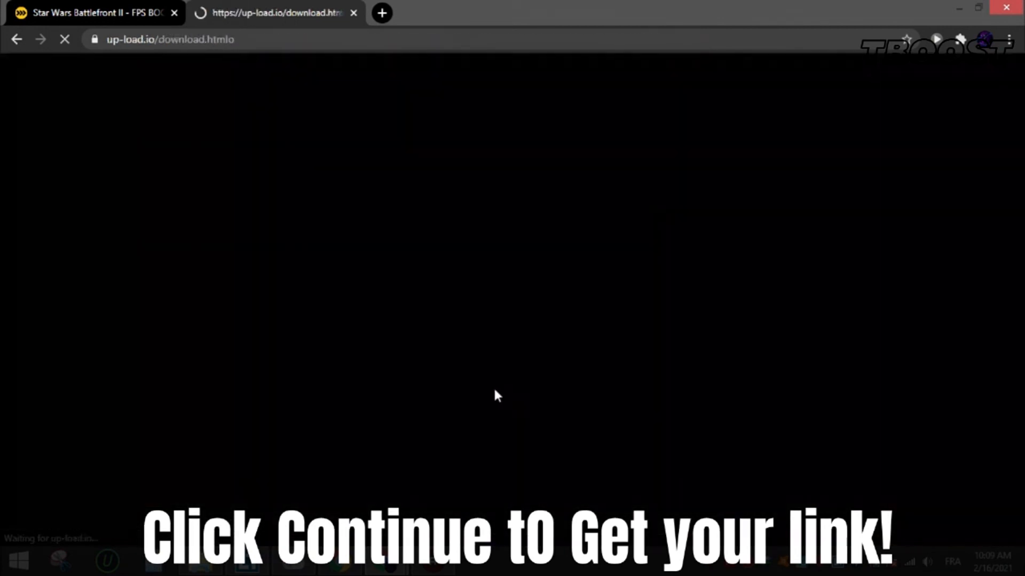